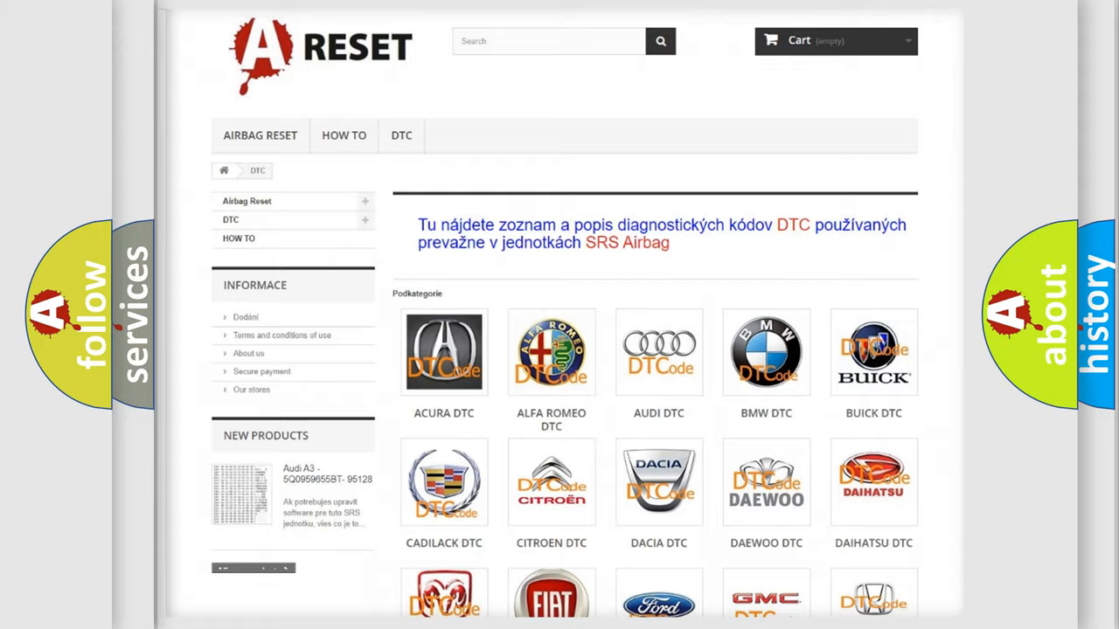
Step: Open the Dodge DTC page from the DTC category list and browse its trouble codes
scroll(down, 3)
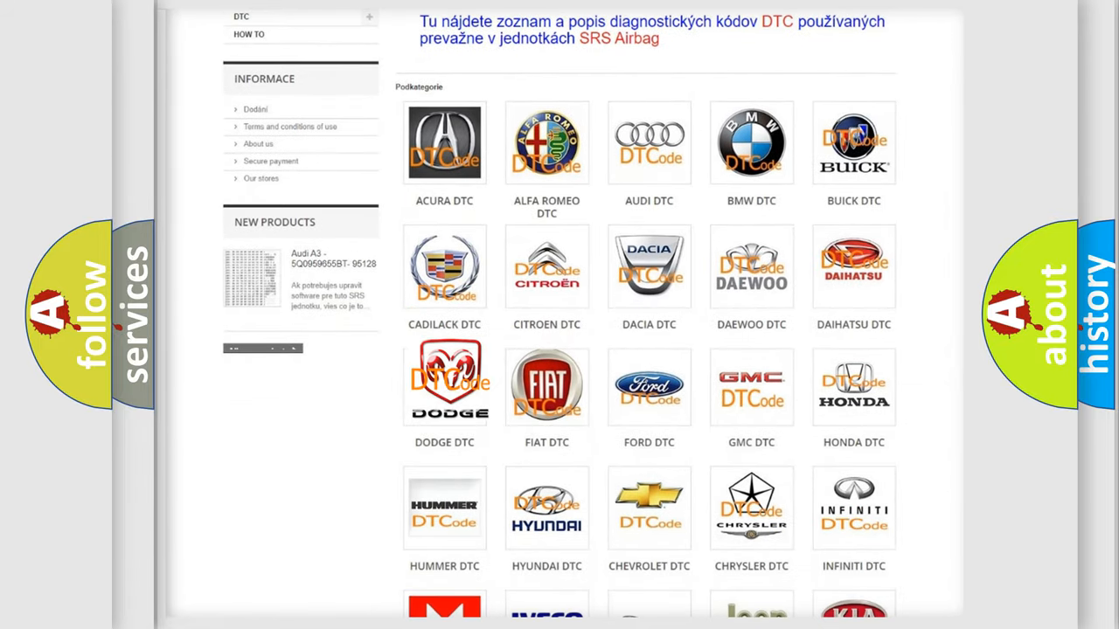
click(444, 388)
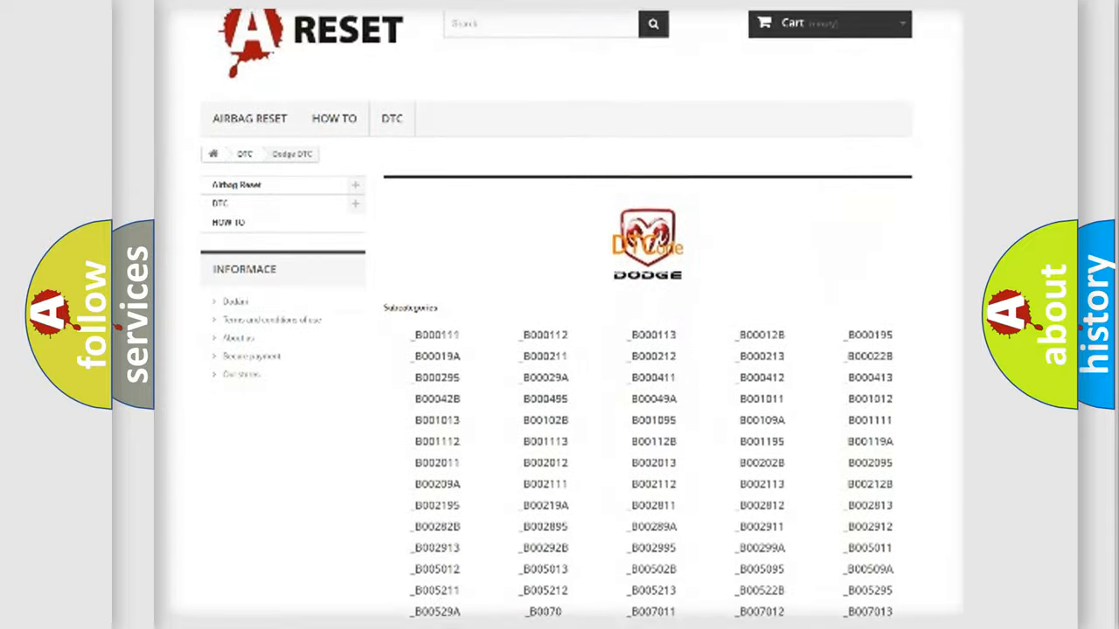
scroll(down, 3)
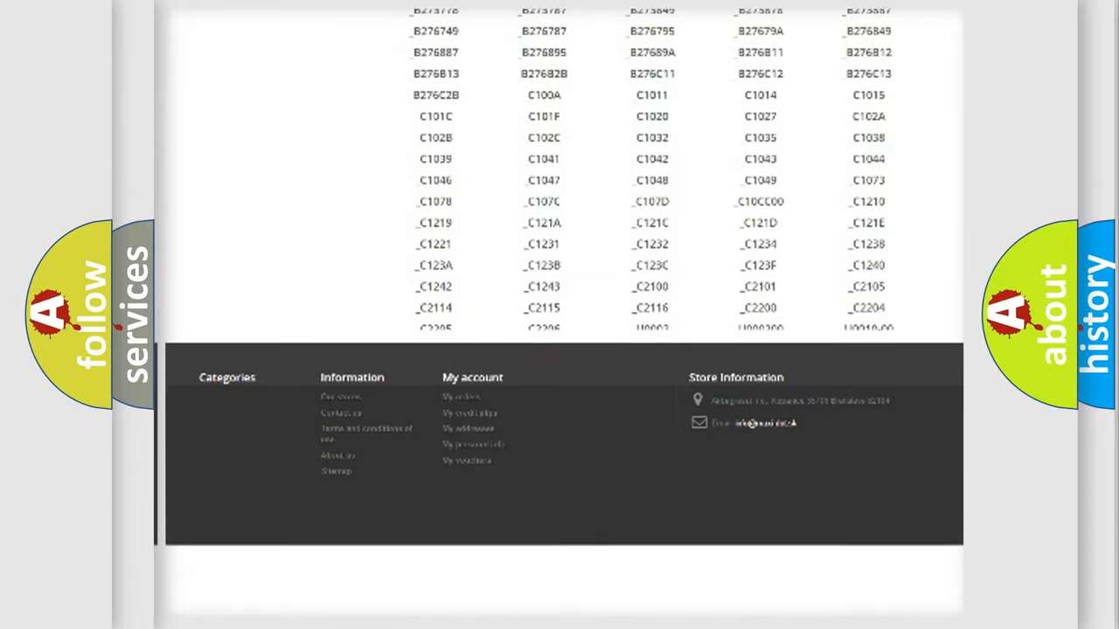
scroll(down, 3)
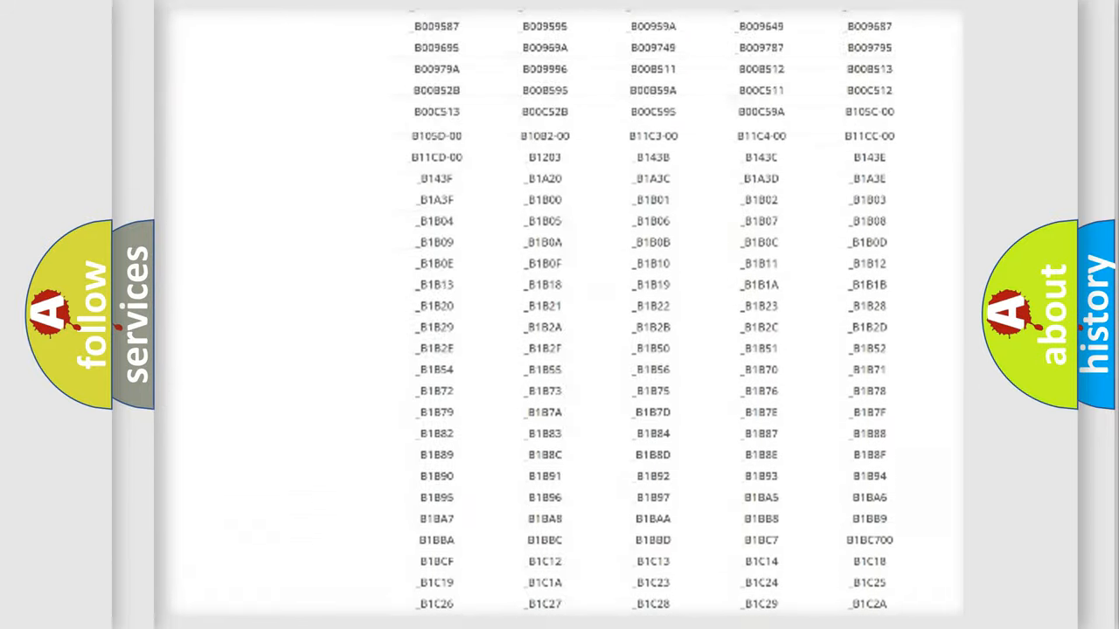